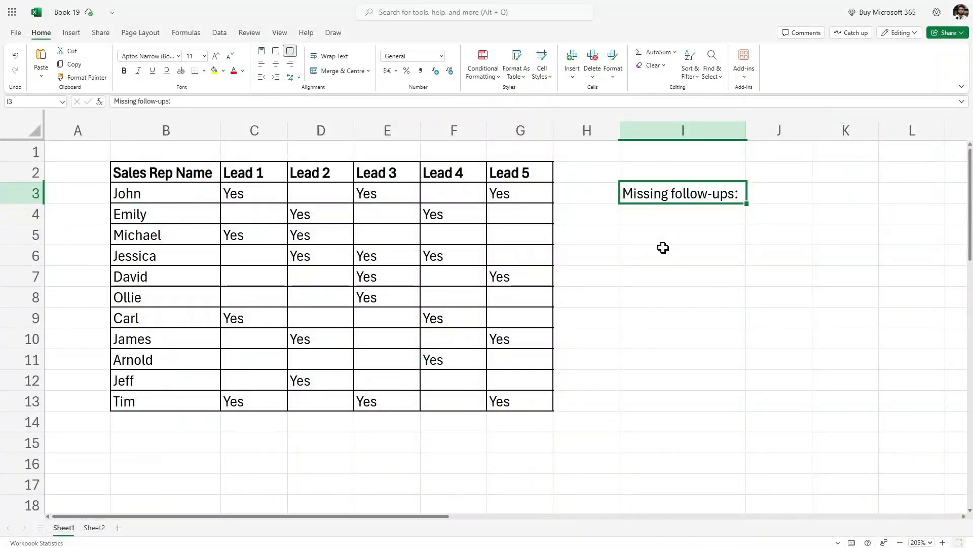
mouse_move(659, 247)
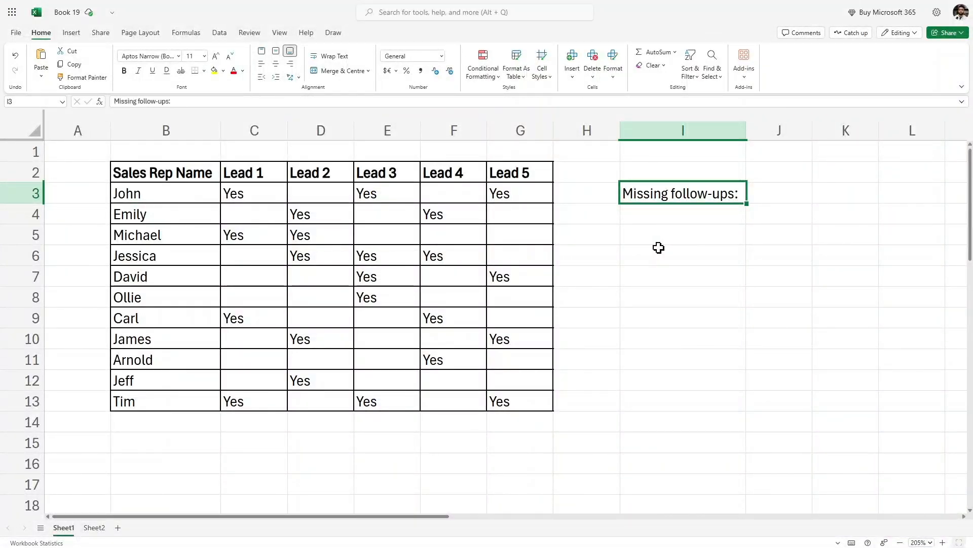
mouse_move(665, 237)
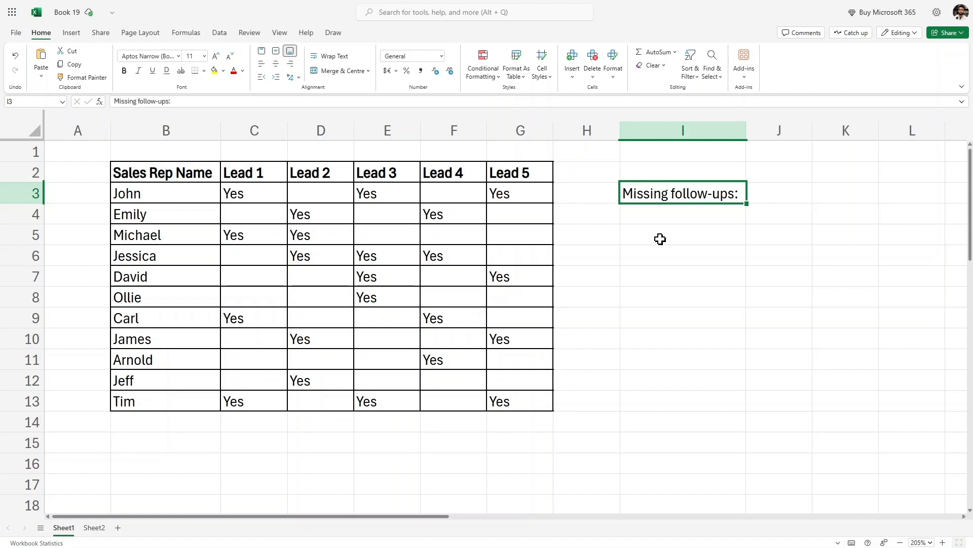
mouse_move(652, 241)
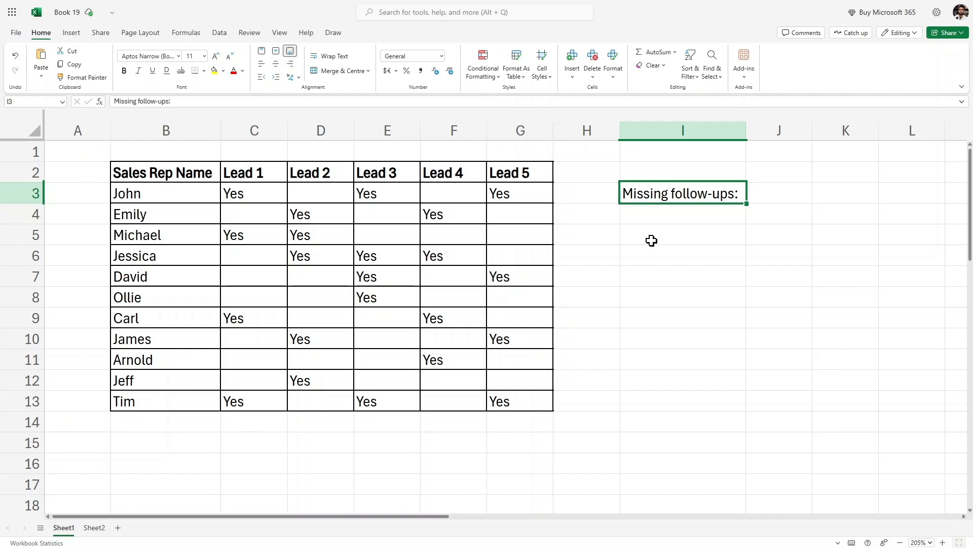
mouse_move(643, 214)
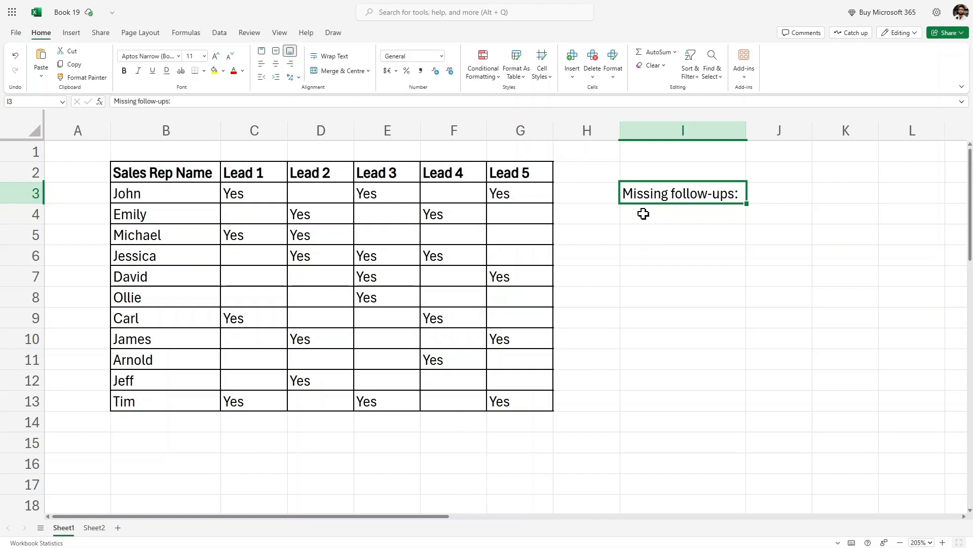
Step: Review the lead table, noting John's and Emily's empty lead entries
left_click(166, 172)
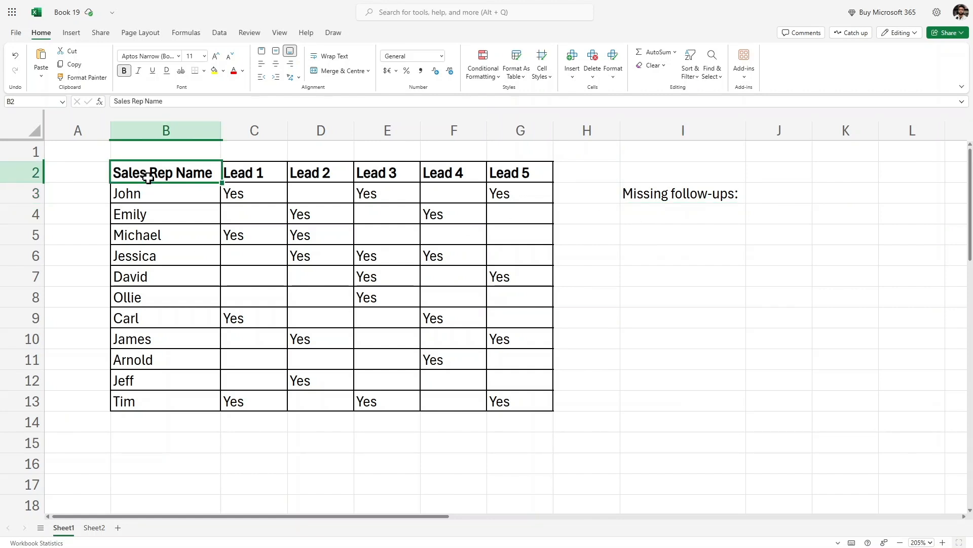
left_click(321, 173)
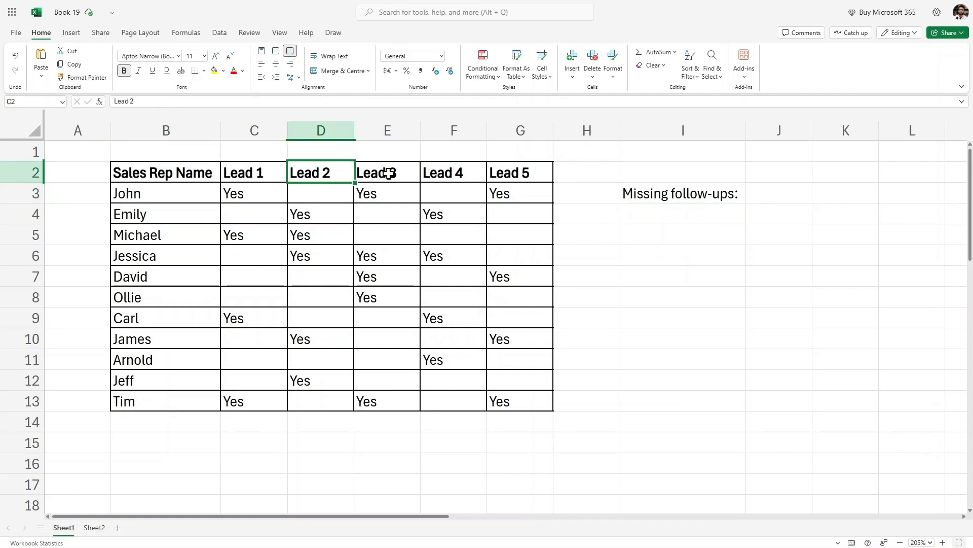
left_click(253, 193)
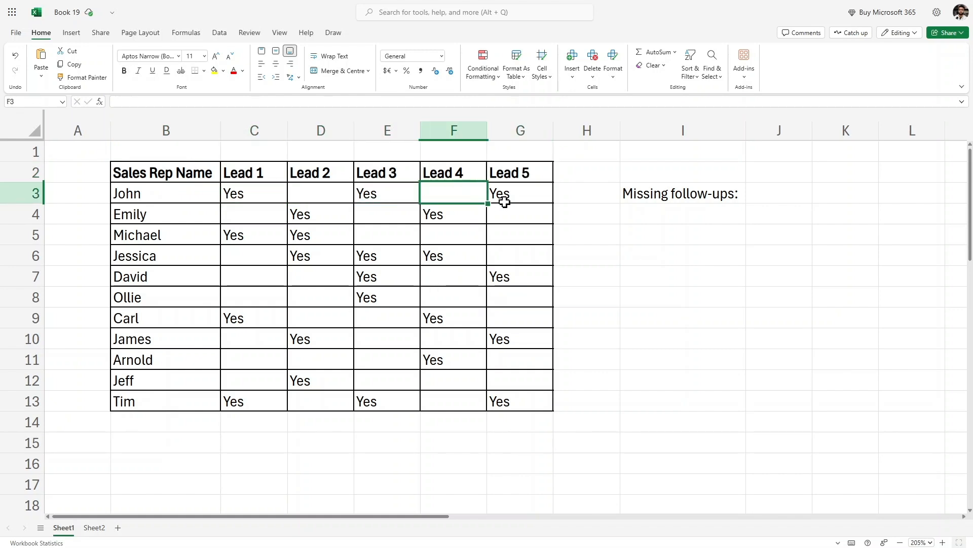
left_click(387, 214)
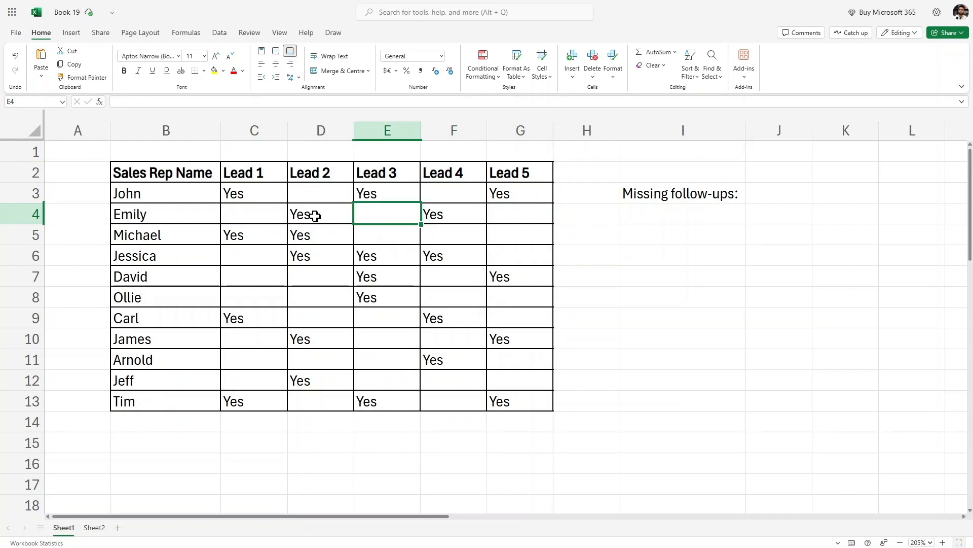
left_click(253, 214)
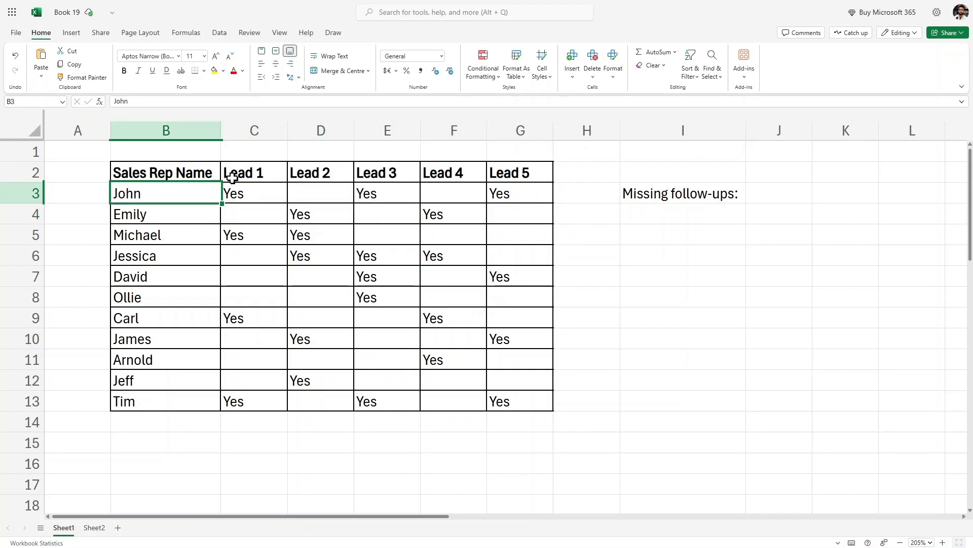
left_click(254, 193)
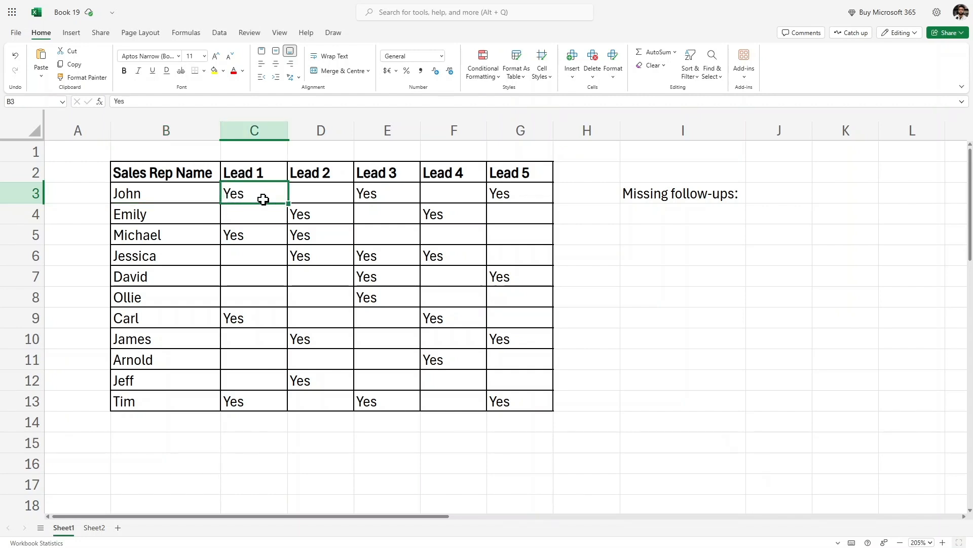
Step: Enter =COUNTBLANK(C3:G13) beside Missing follow-ups, giving 33, then move to Sheet2
left_click(386, 193)
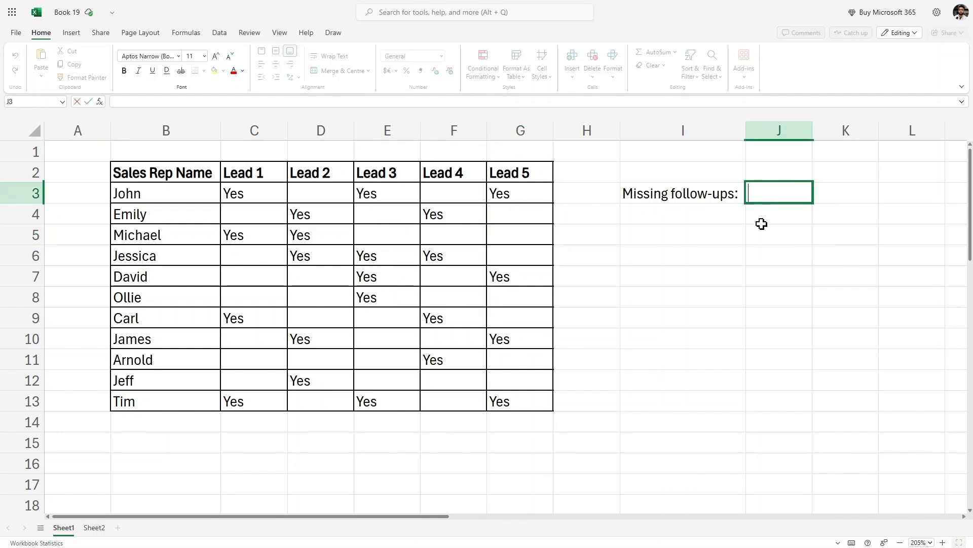
type("=COUNTBLANK(")
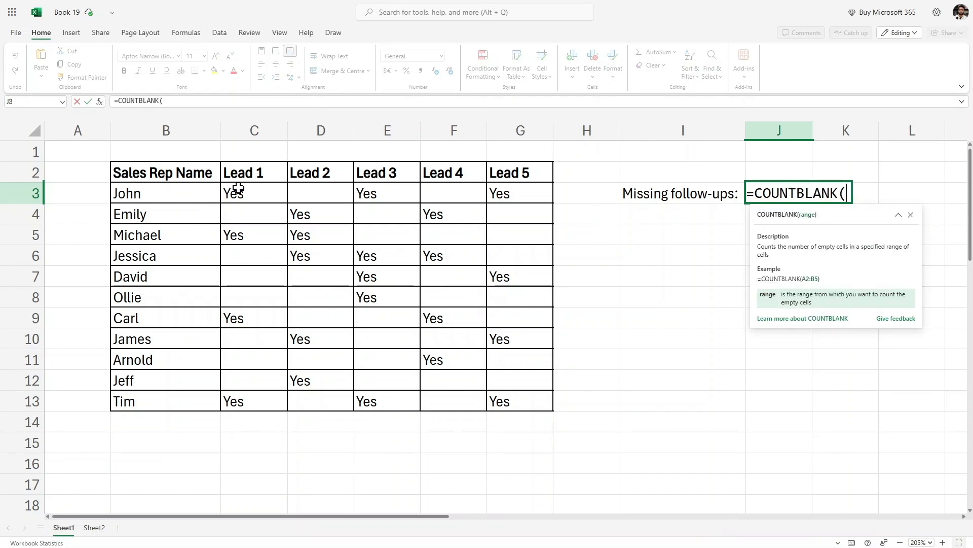
left_click_drag(237, 193, 521, 405)
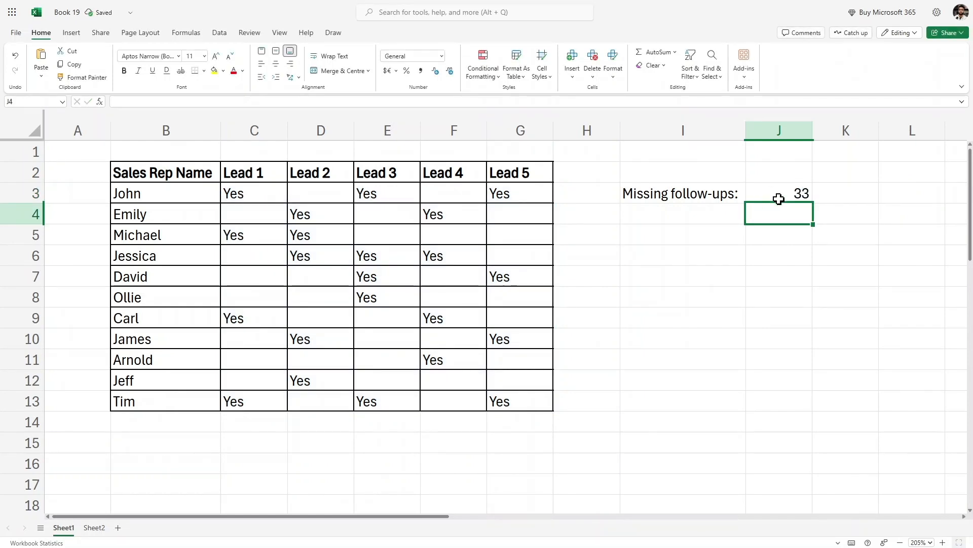
left_click(777, 193)
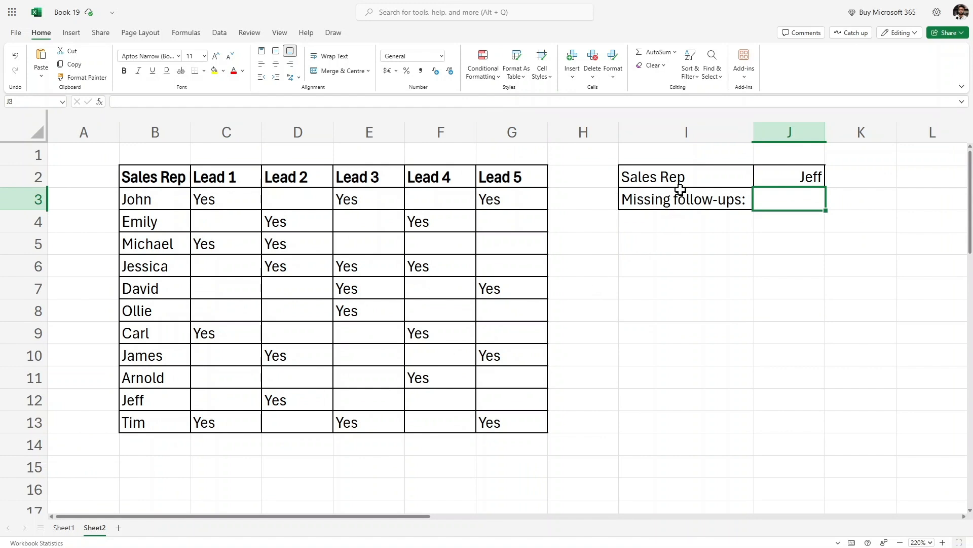
Step: Inspect Jeff as the chosen Sales Rep and his table row beside the empty count cell
left_click(685, 200)
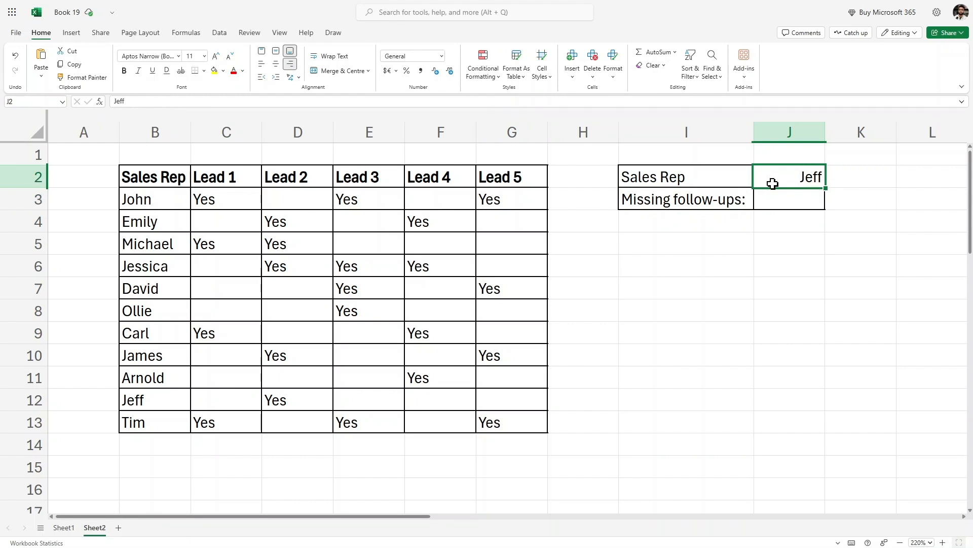
mouse_move(166, 397)
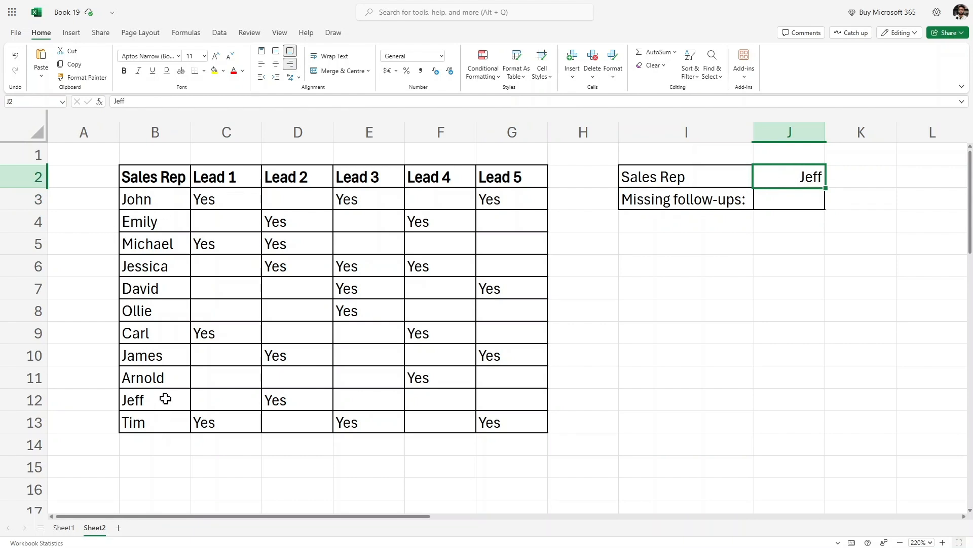
left_click(154, 399)
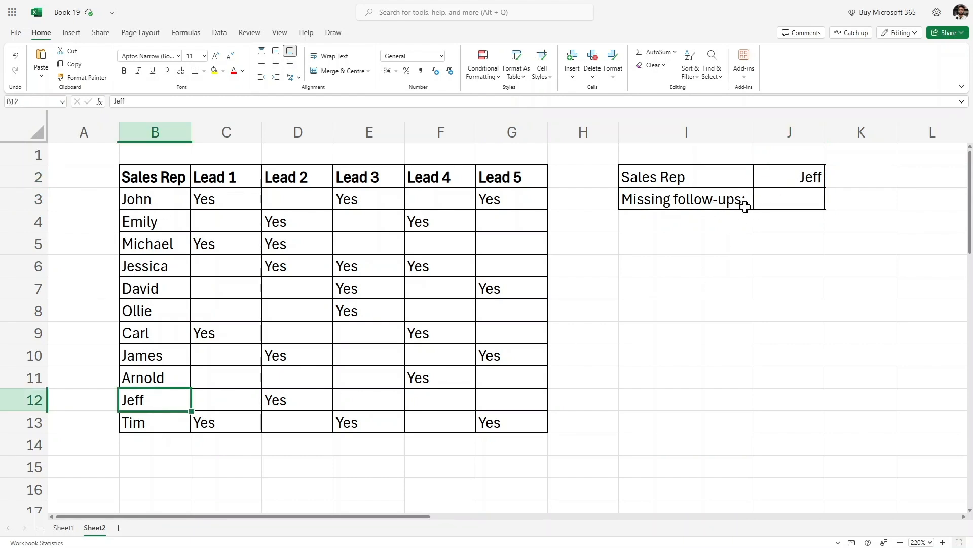
left_click(789, 177)
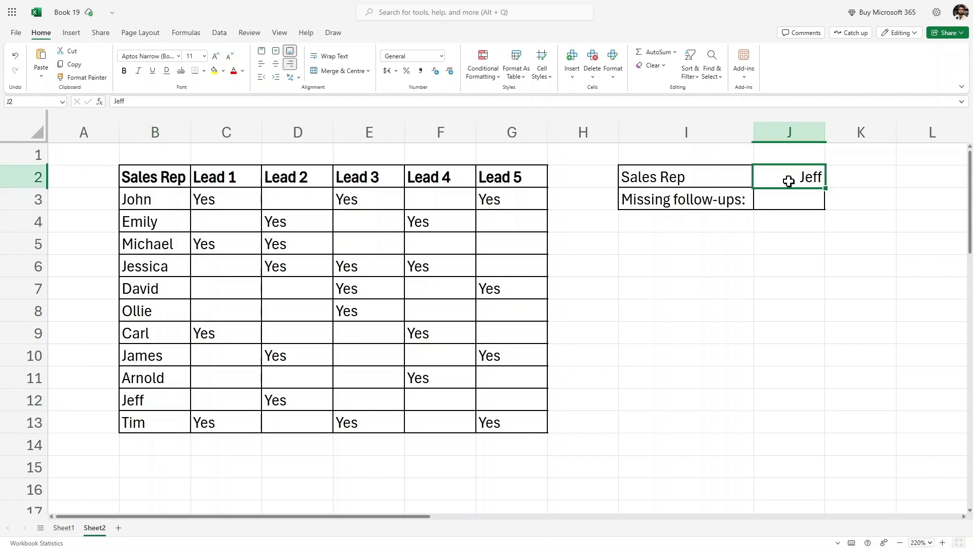
mouse_move(226, 406)
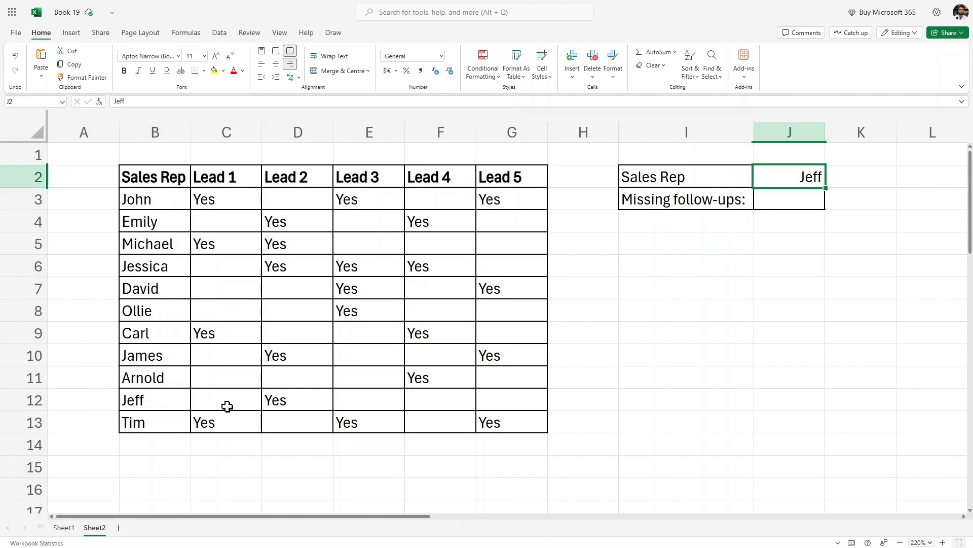
left_click(226, 399)
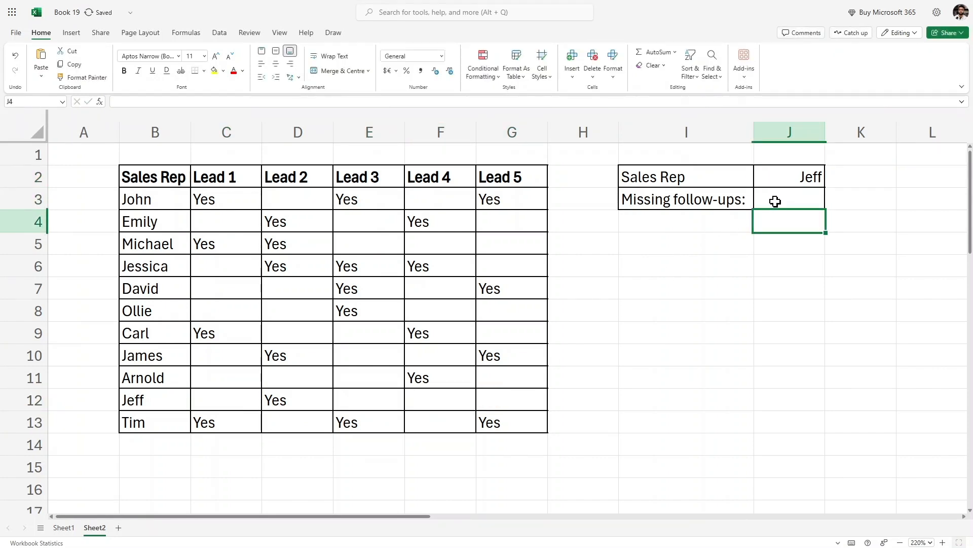
left_click(789, 198)
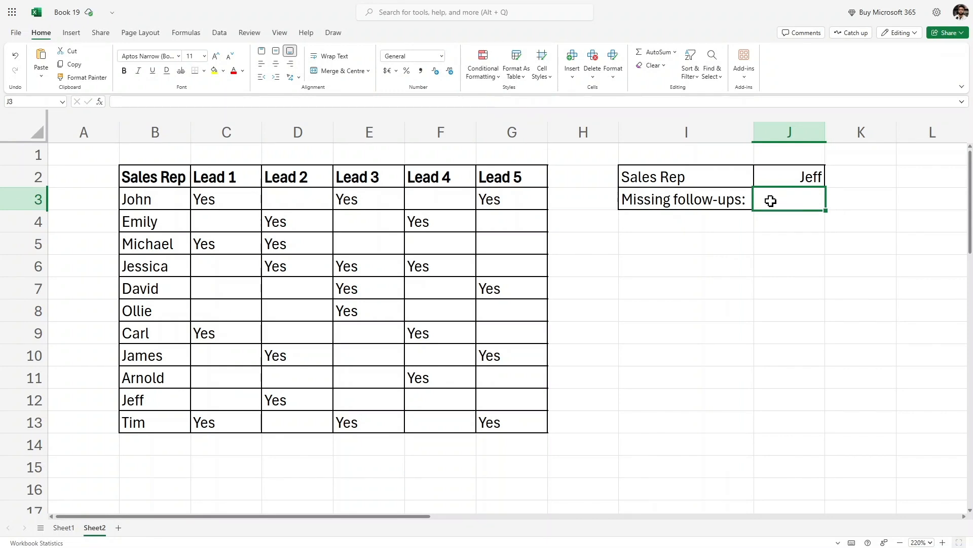
left_click(789, 177)
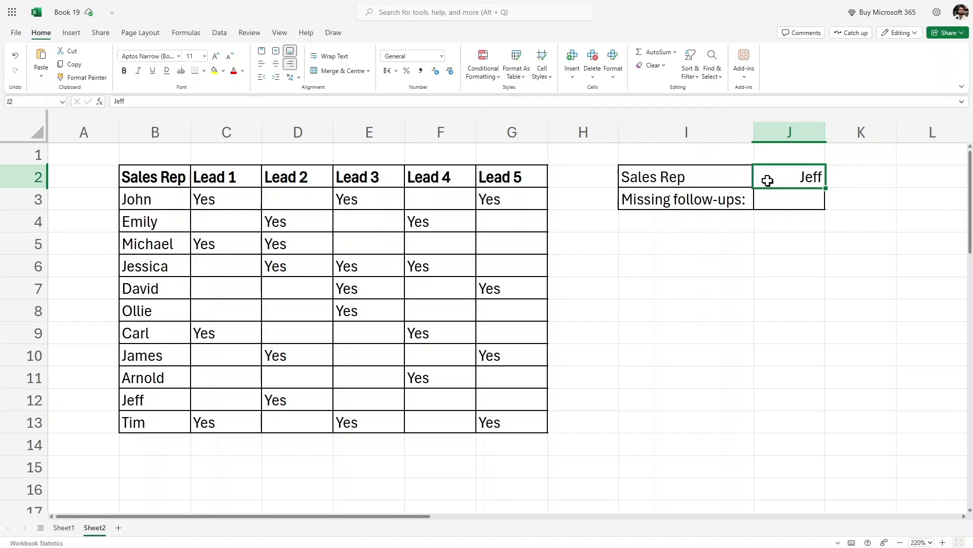
mouse_move(734, 182)
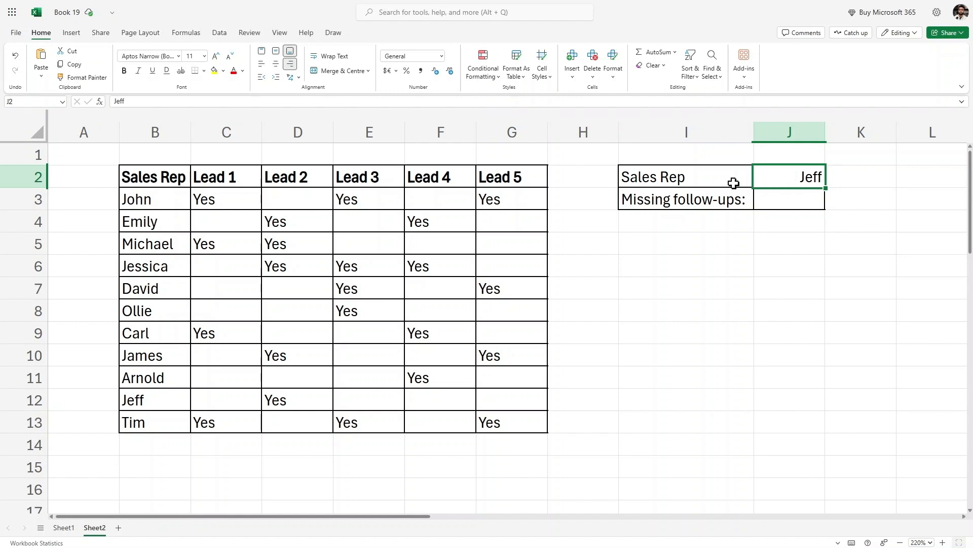
mouse_move(782, 201)
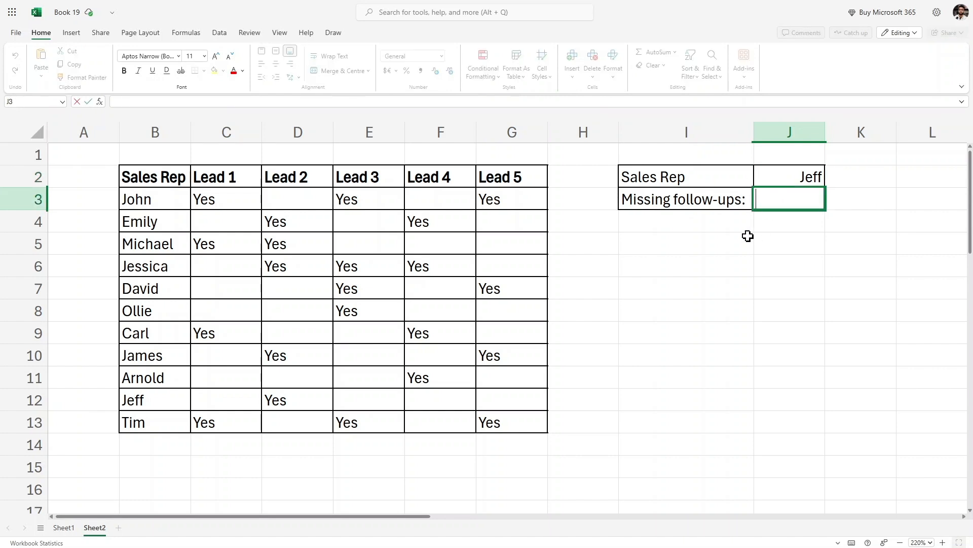
Step: Start =XLOOKUP(J2,B3:B13,C3:G13, in Jeff's Missing follow-ups cell
type("=")
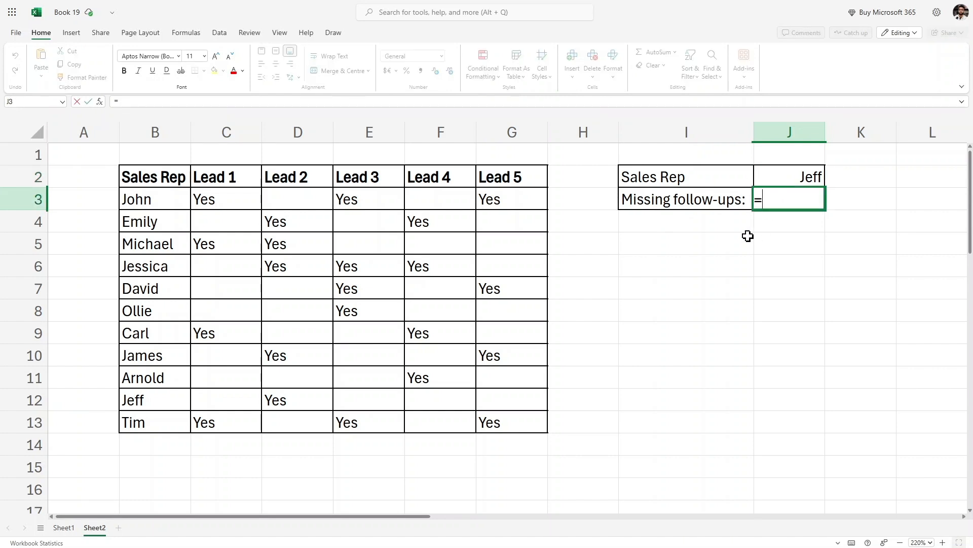
type("XLO")
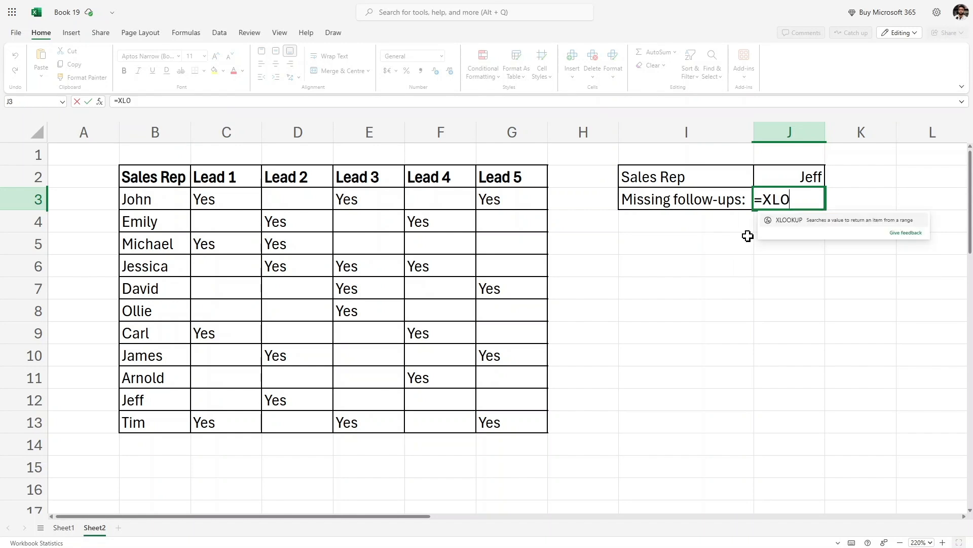
type("OKUP(J2")
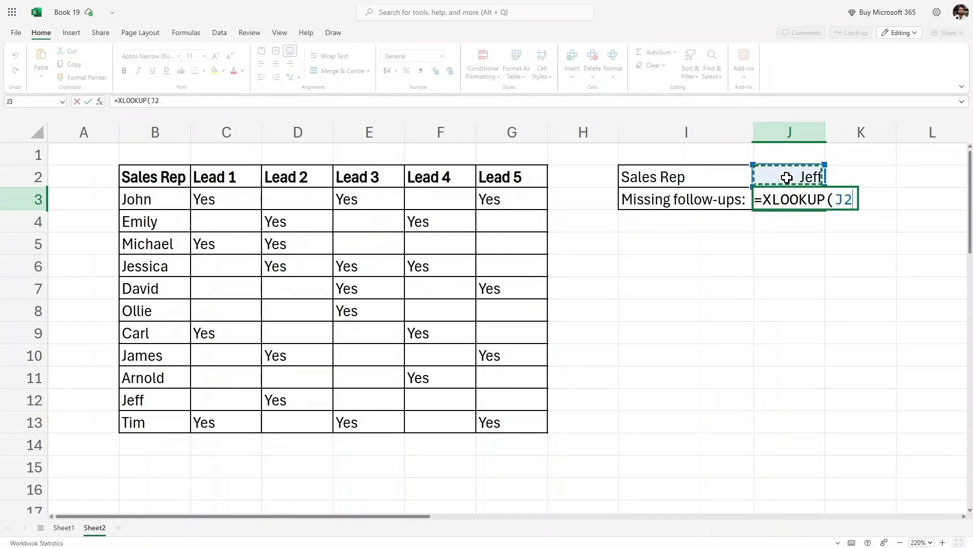
type(",B3:B13")
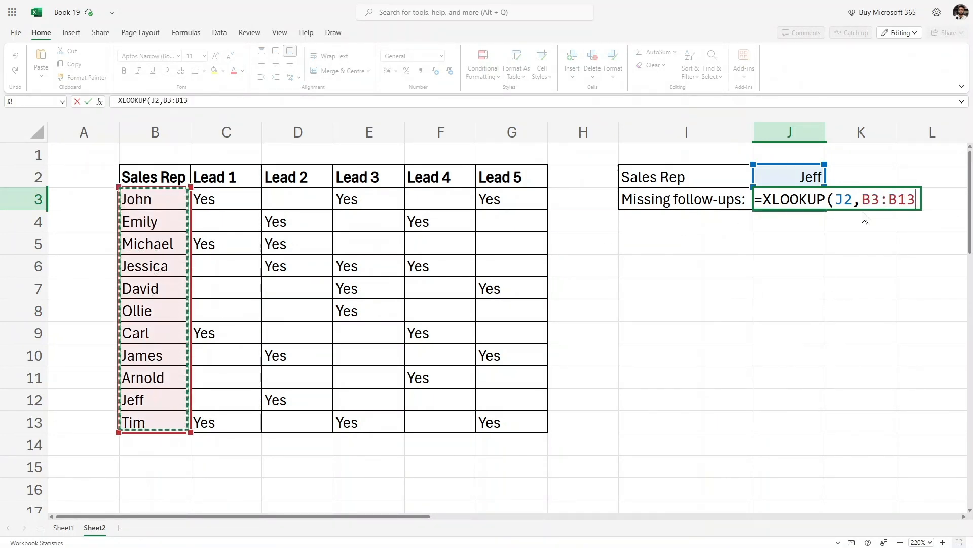
type(",C3:G13")
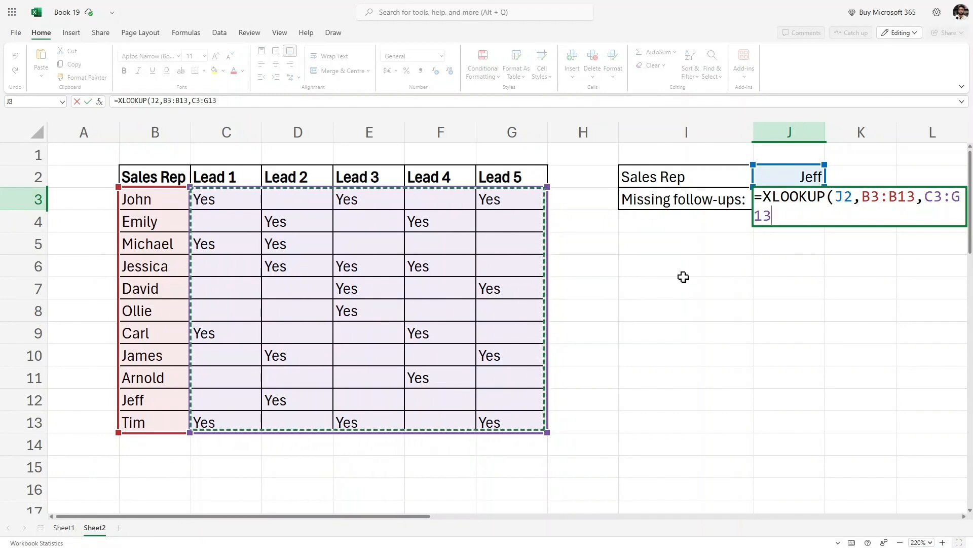
type(",")
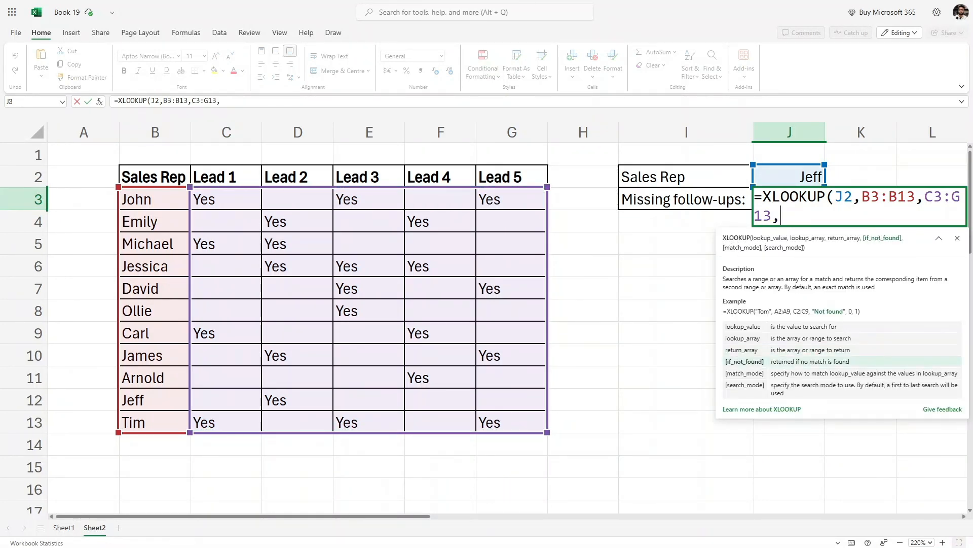
Step: Add "Not found" as the XLOOKUP fallback value
type("\"")
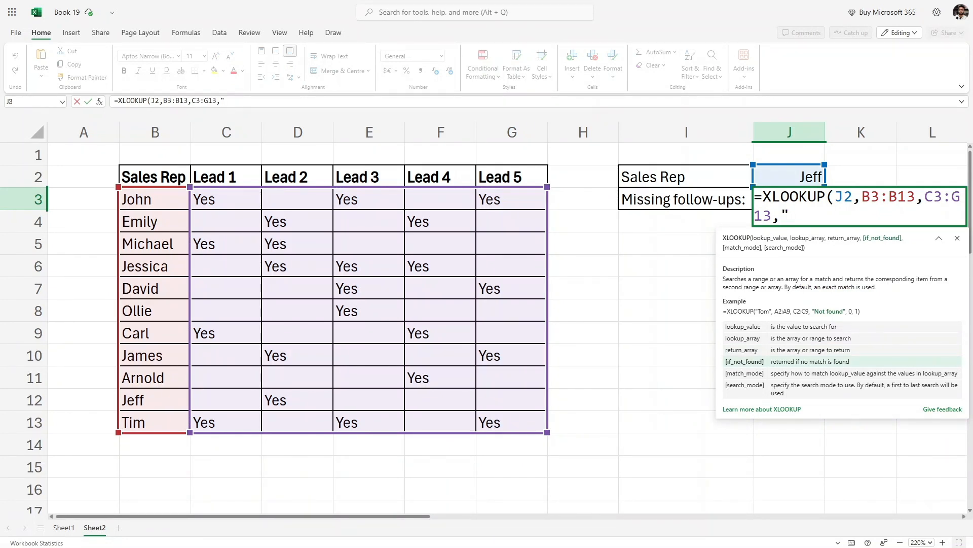
type("Not found")
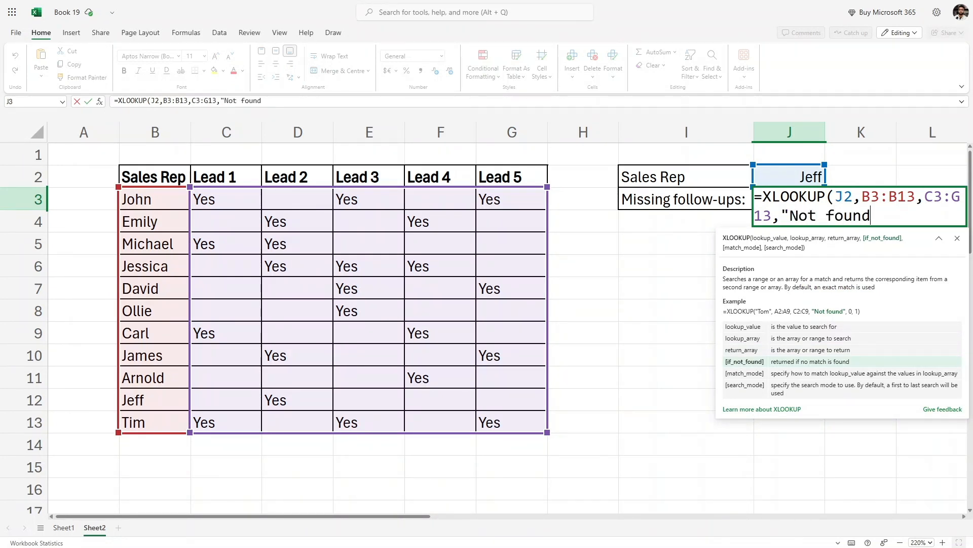
type("\"")
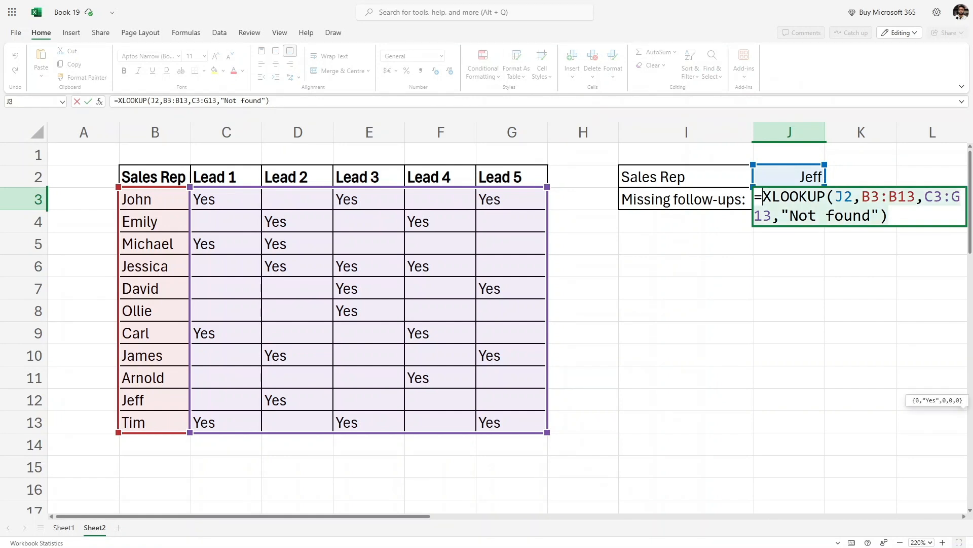
mouse_move(785, 235)
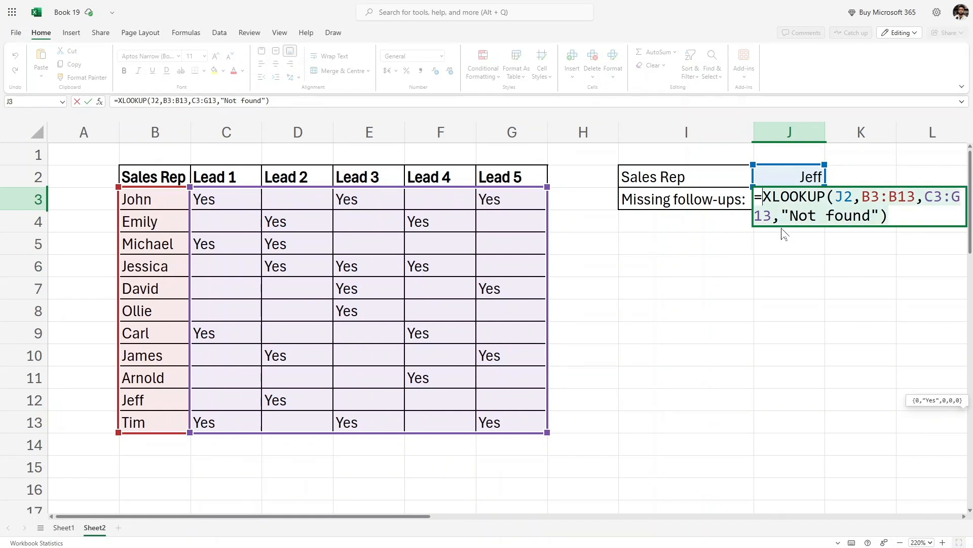
Step: Wrap the XLOOKUP in COUNTBLANK so Jeff shows 4 missing follow-ups, then check his blank leads
type("C")
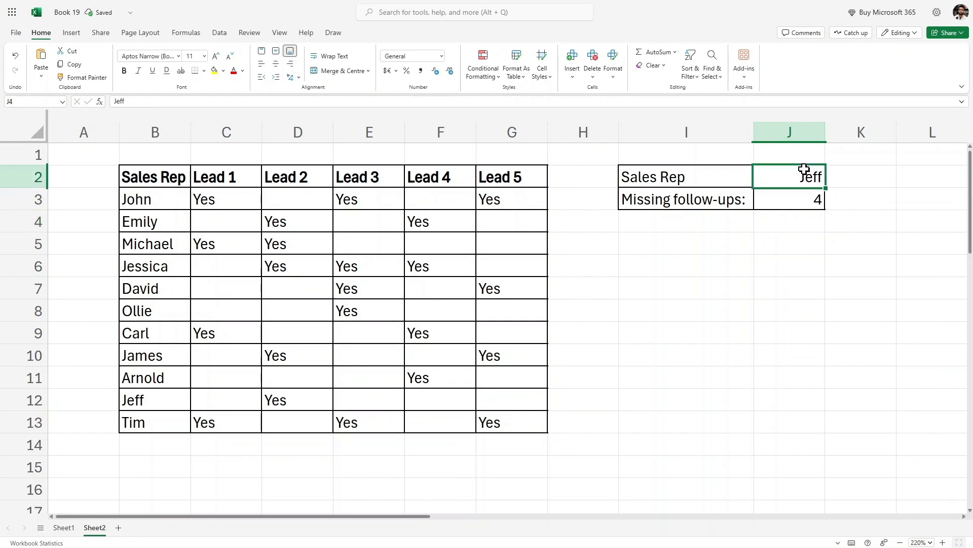
left_click(789, 200)
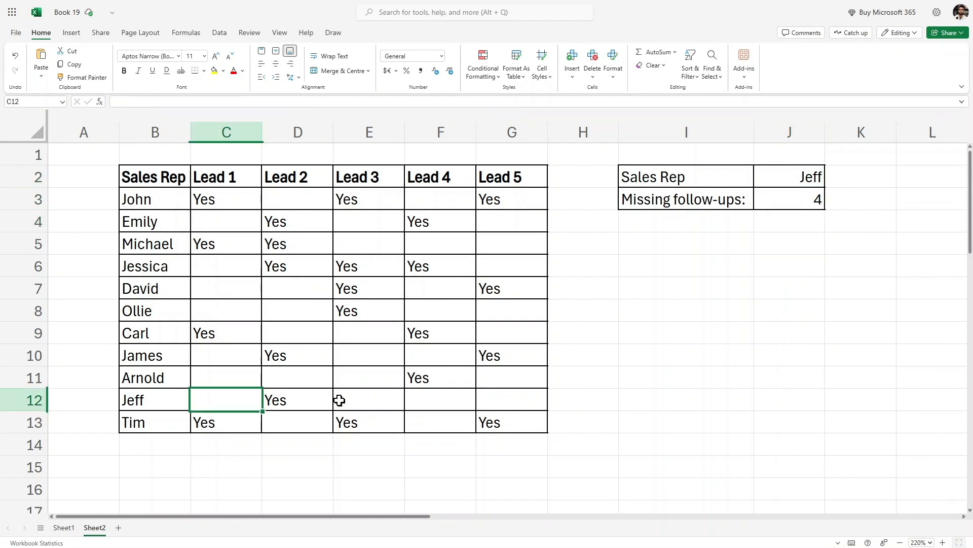
left_click(510, 400)
type("Carl")
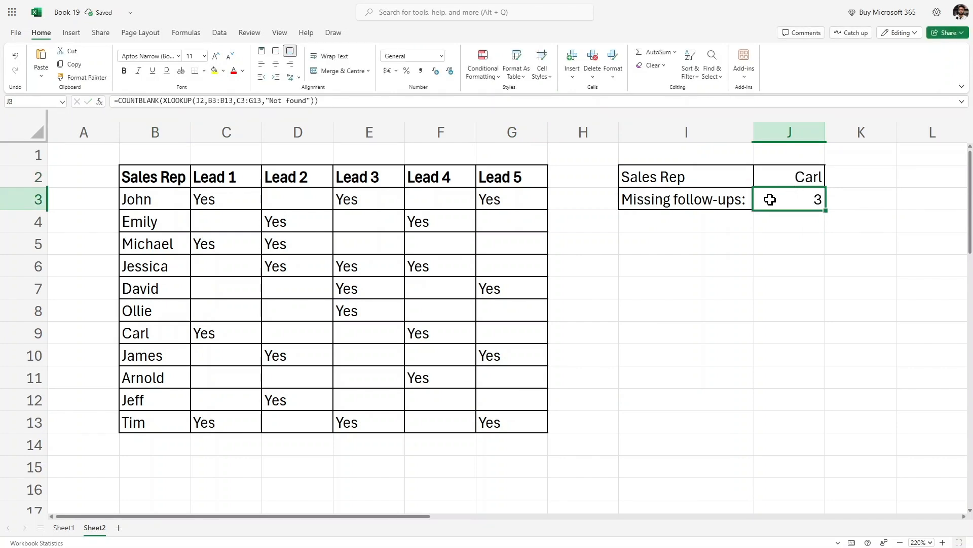
mouse_move(268, 342)
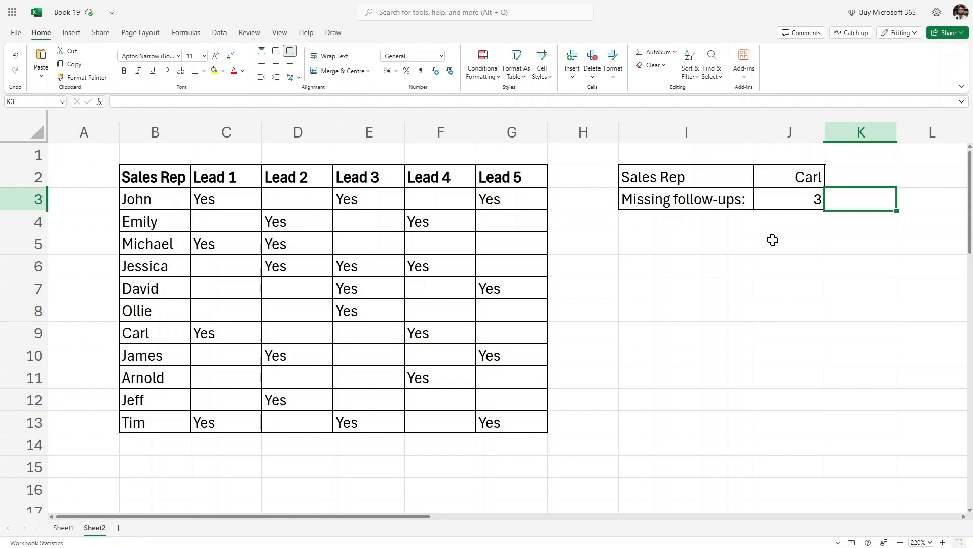
mouse_move(773, 240)
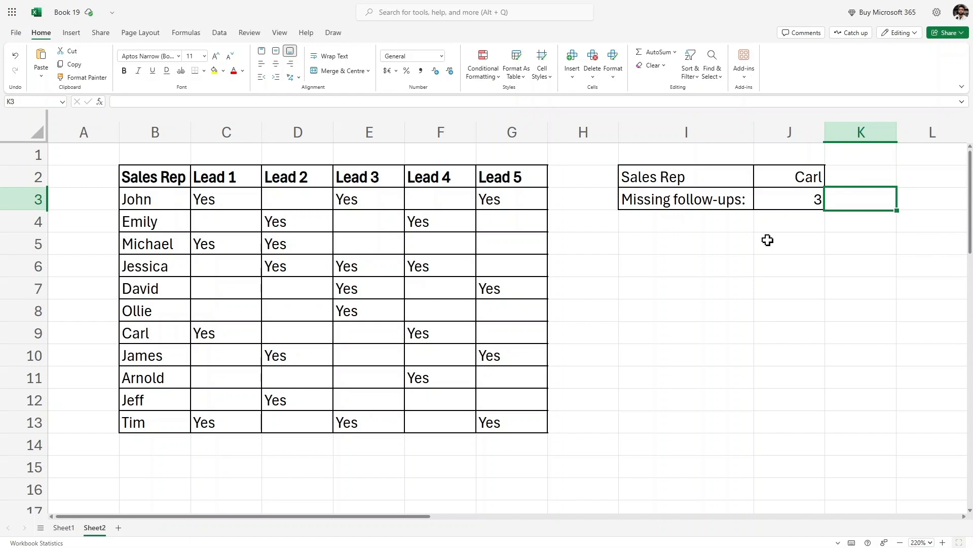
mouse_move(756, 240)
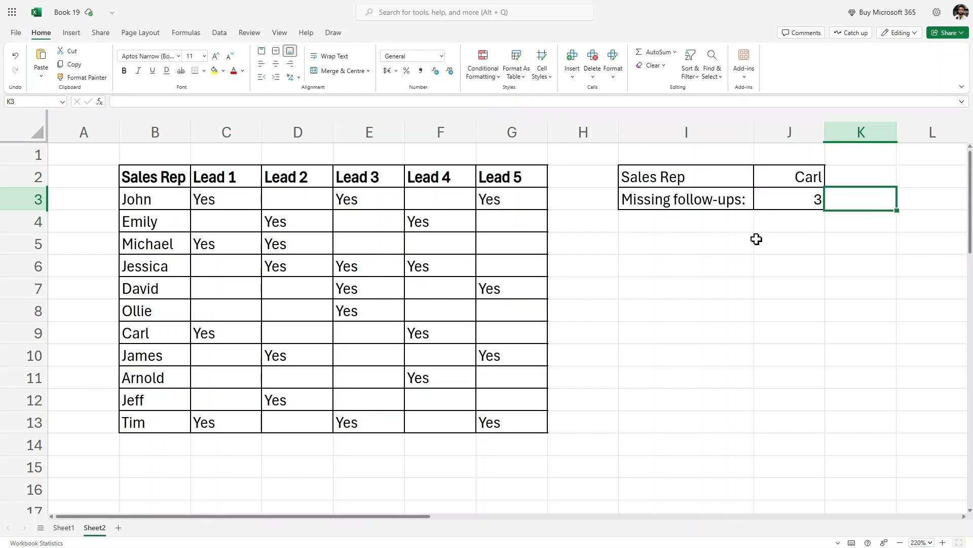
mouse_move(754, 242)
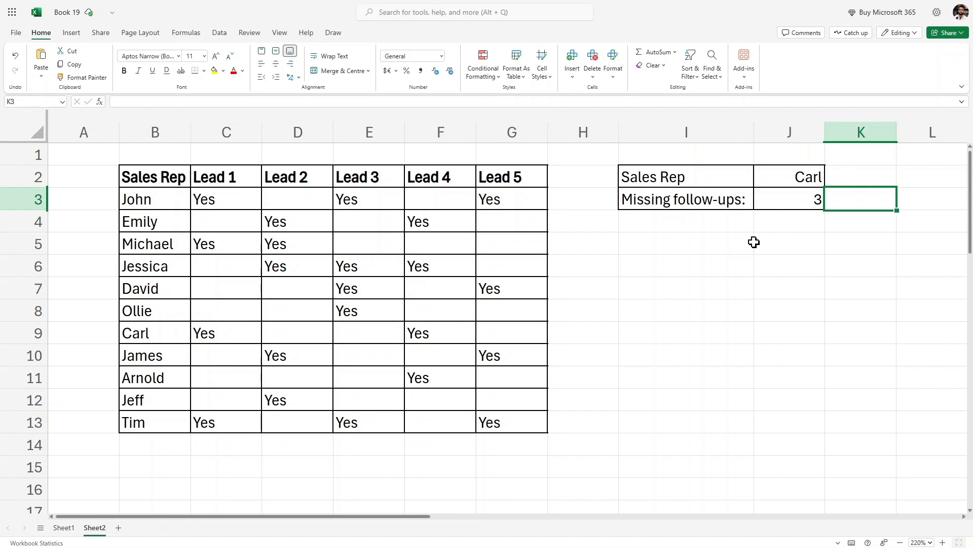
mouse_move(715, 259)
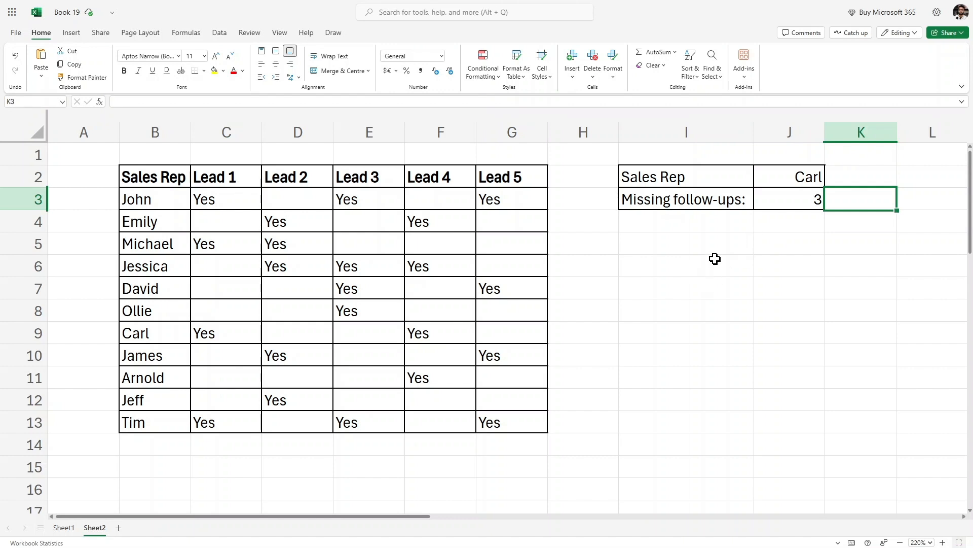
mouse_move(687, 245)
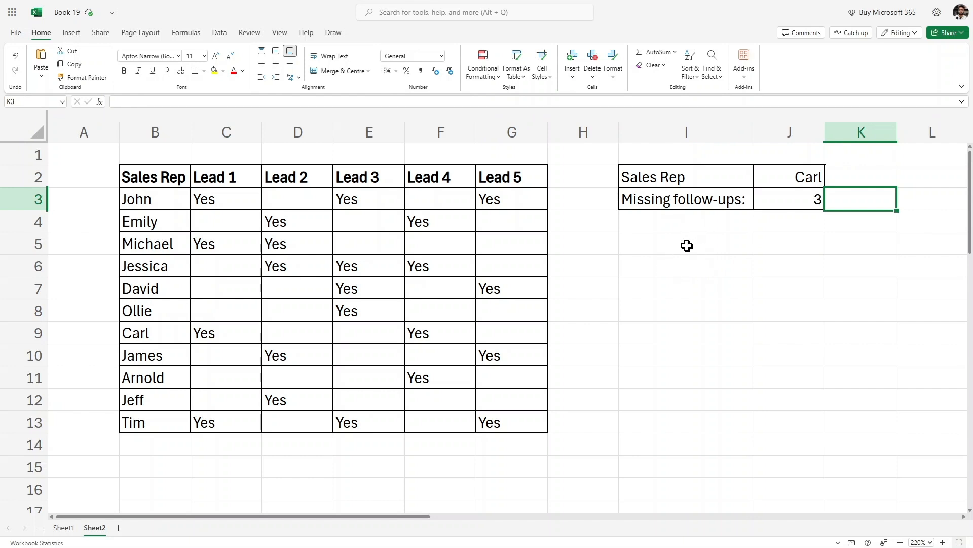
mouse_move(686, 242)
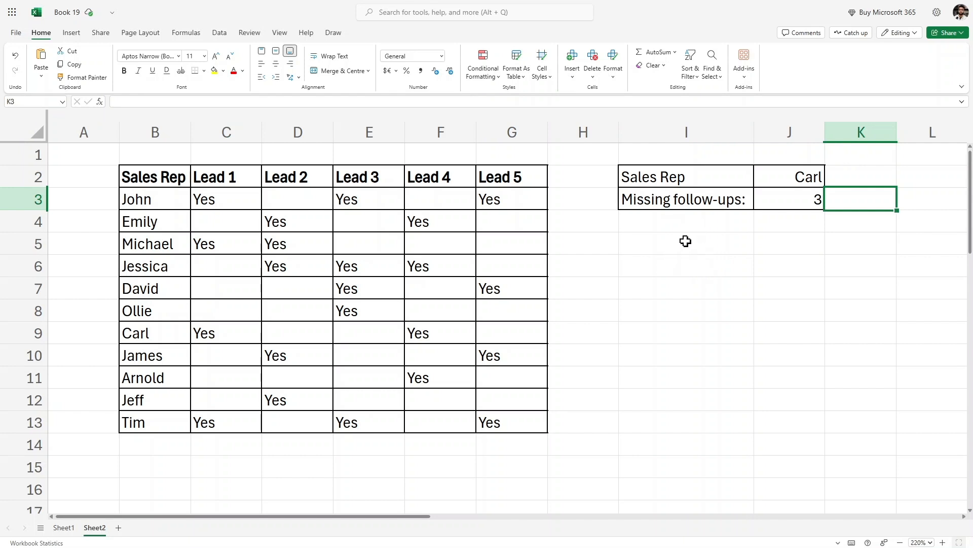